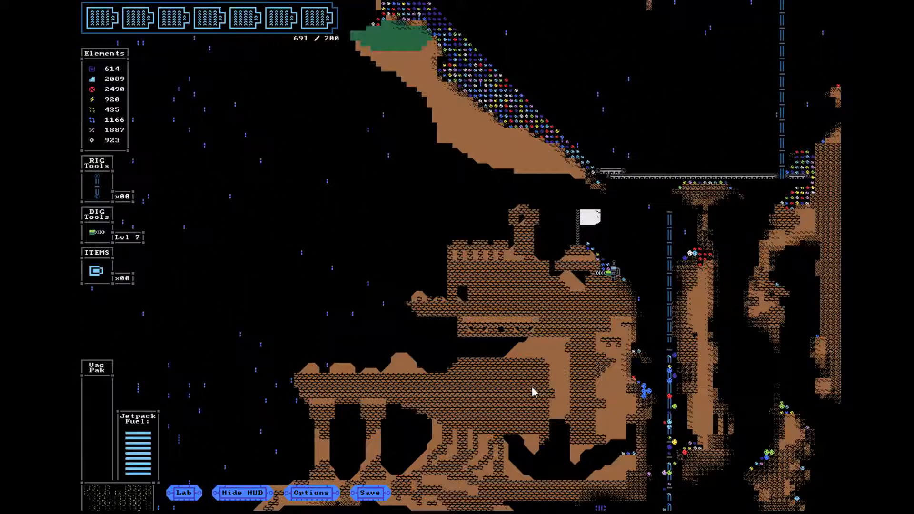
Dig and rig the cave terrain to harvest colored element blocks into storage.
{"action": "left_click", "coordinate": [183, 492]}
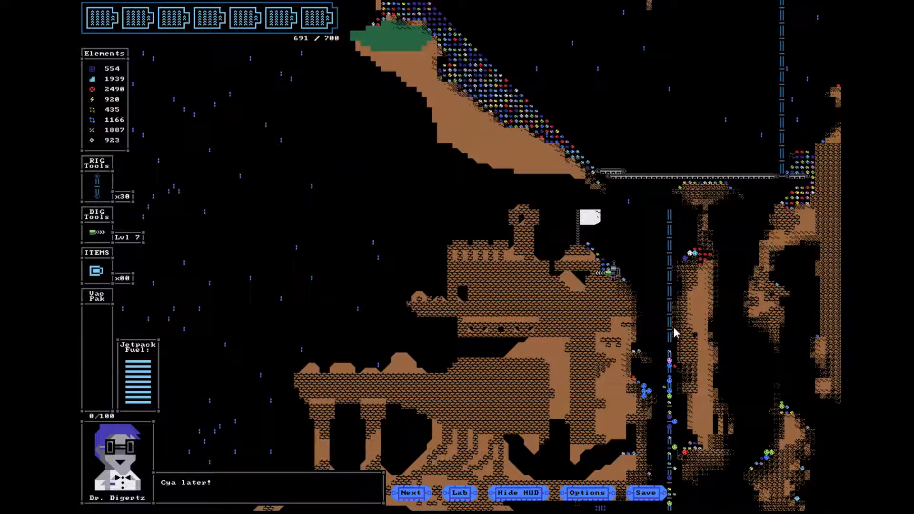
{"action": "left_click", "coordinate": [411, 492]}
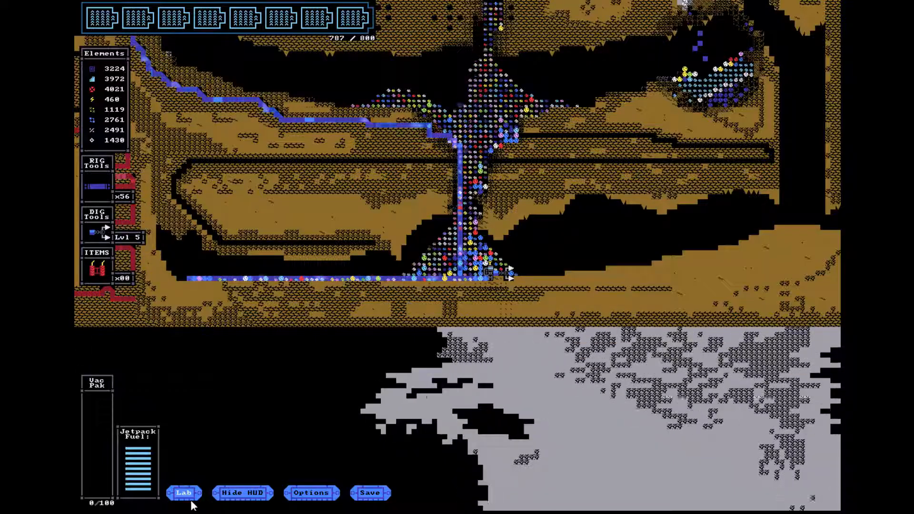
In the Lab's Item Tech shop, buy dynamite batches with Explodium, reaching 121 in stock.
{"action": "left_click", "coordinate": [184, 492]}
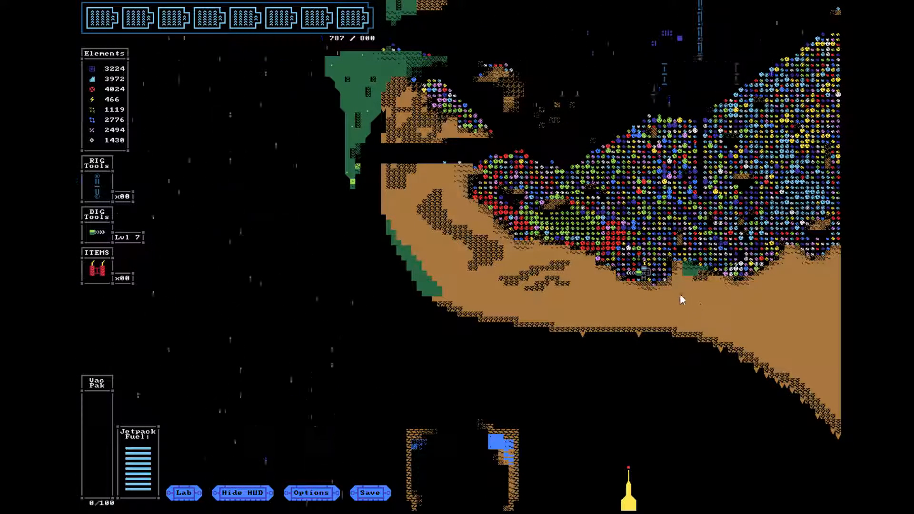
{"action": "mouse_move", "coordinate": [580, 293]}
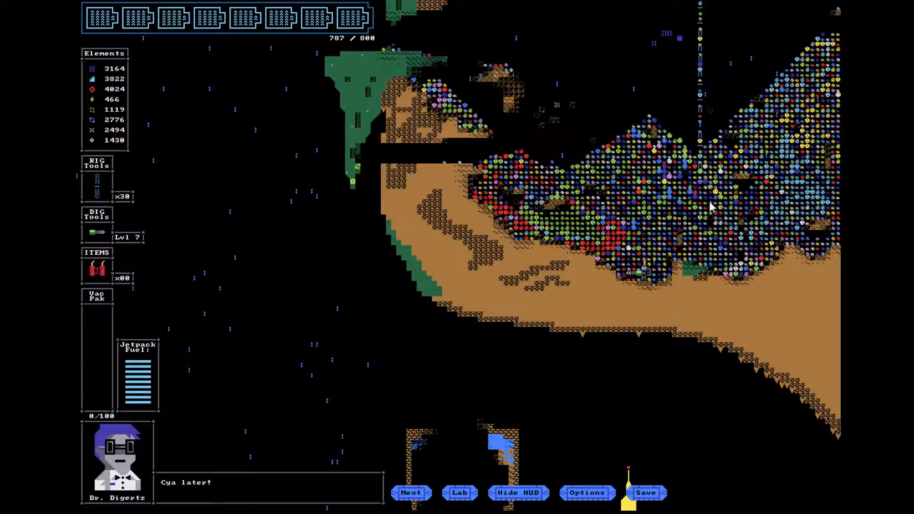
{"action": "left_click", "coordinate": [411, 492]}
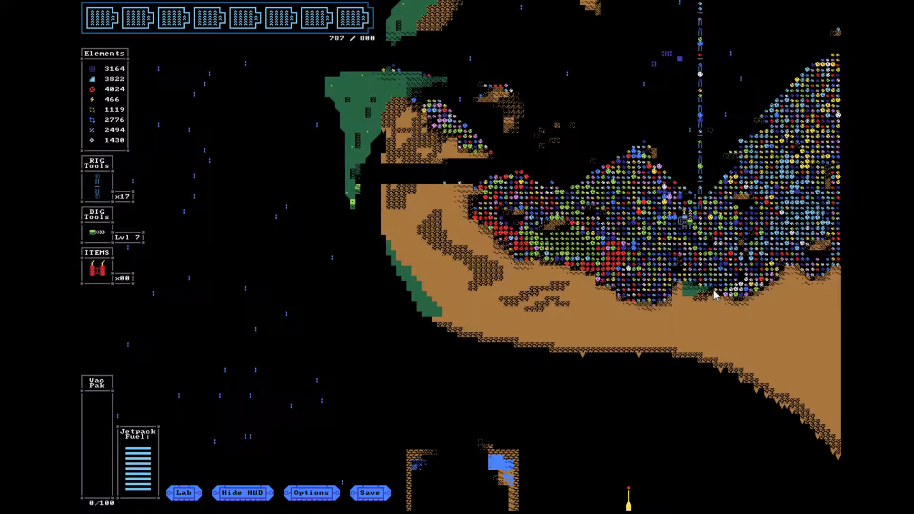
{"action": "left_click", "coordinate": [184, 492]}
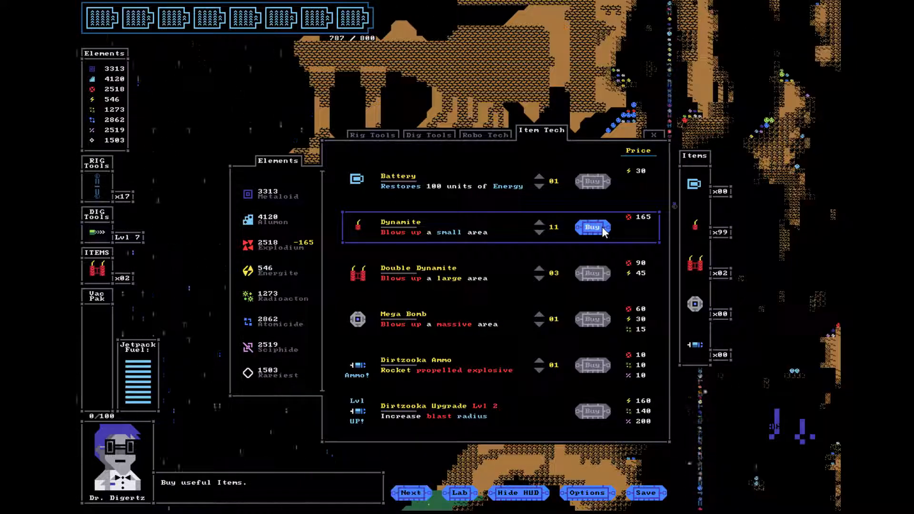
{"action": "left_click", "coordinate": [592, 227]}
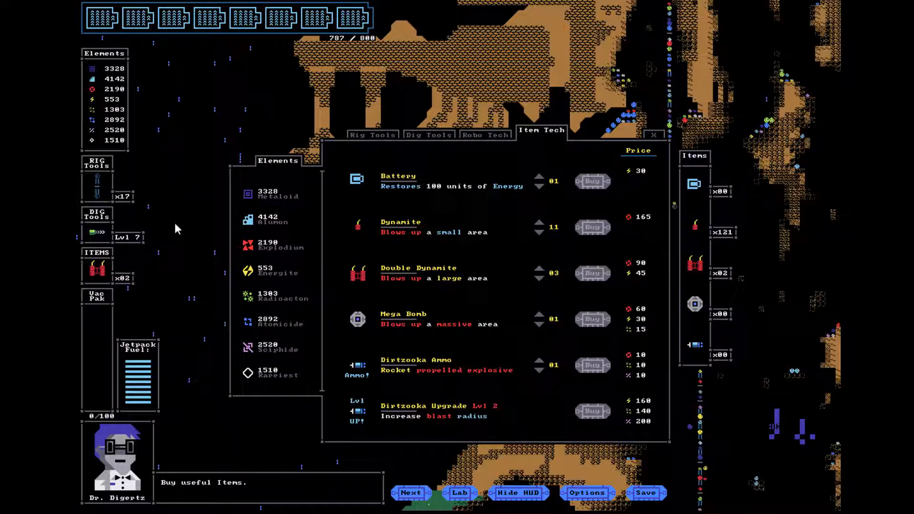